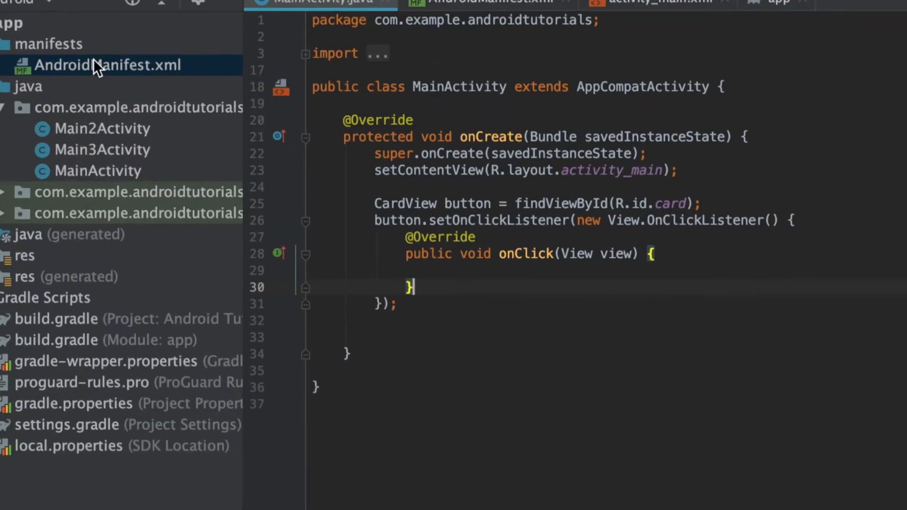
Start a uses-permission line for CALL_PHONE in AndroidManifest.xml above <application>.
click(317, 26)
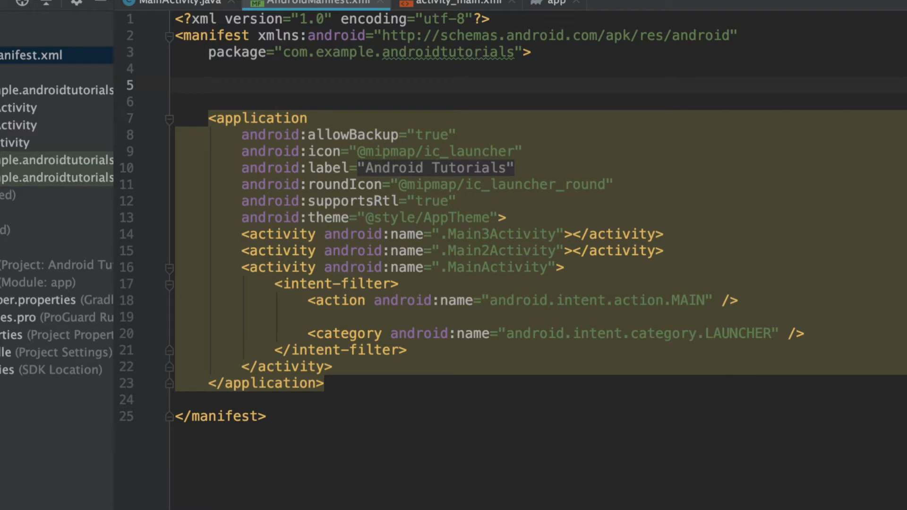
text(<uses-permission android:name=")
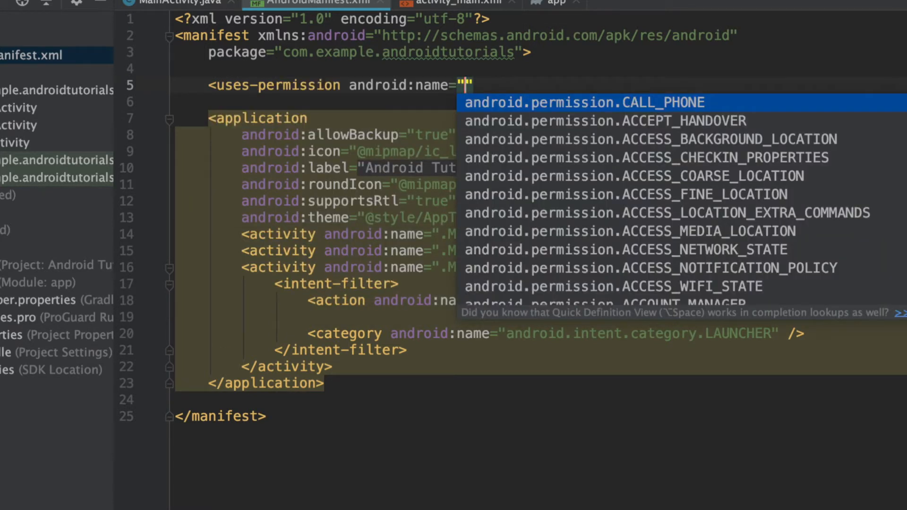
mouse_move(386, 79)
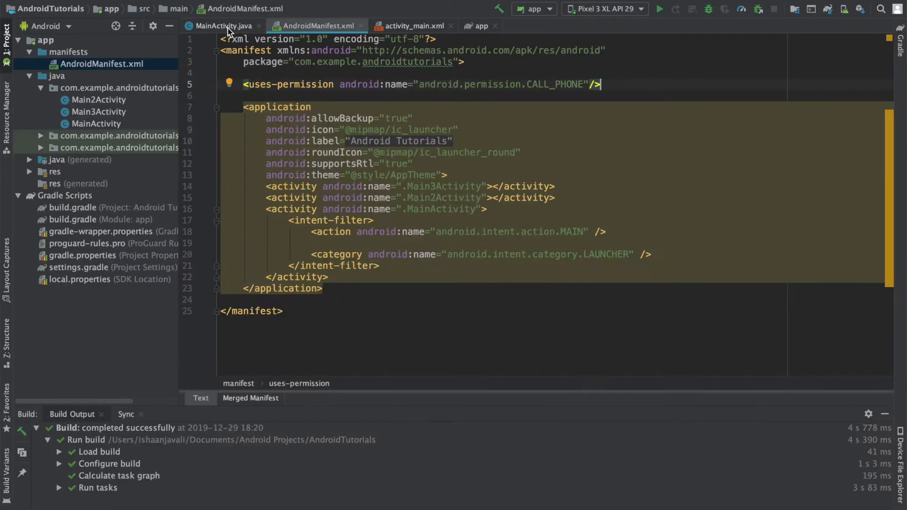
Return to MainActivity.java and place the caret on an empty line inside the card's onClick.
click(221, 25)
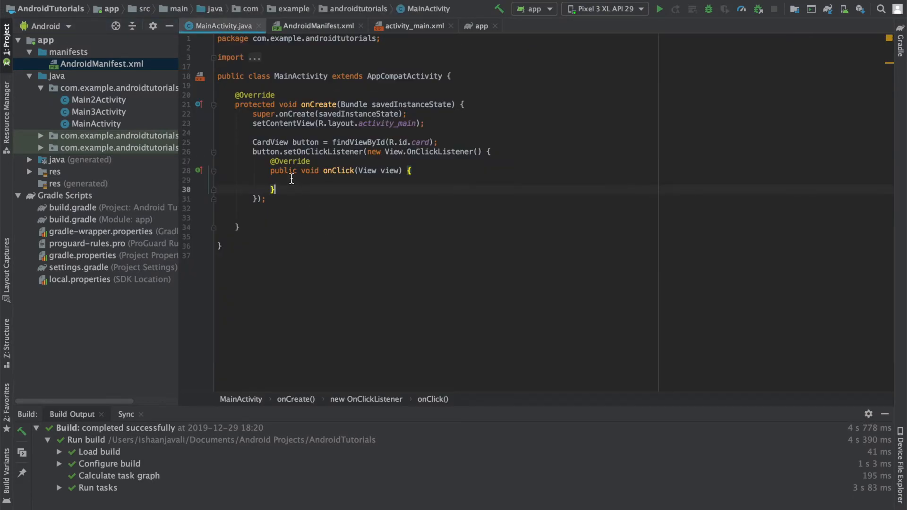
drag(253, 141, 265, 198)
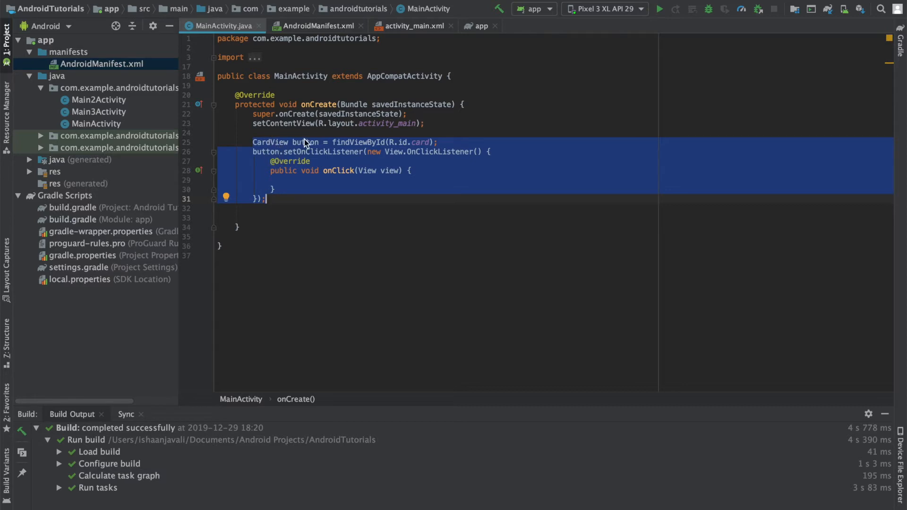
double_click(300, 143)
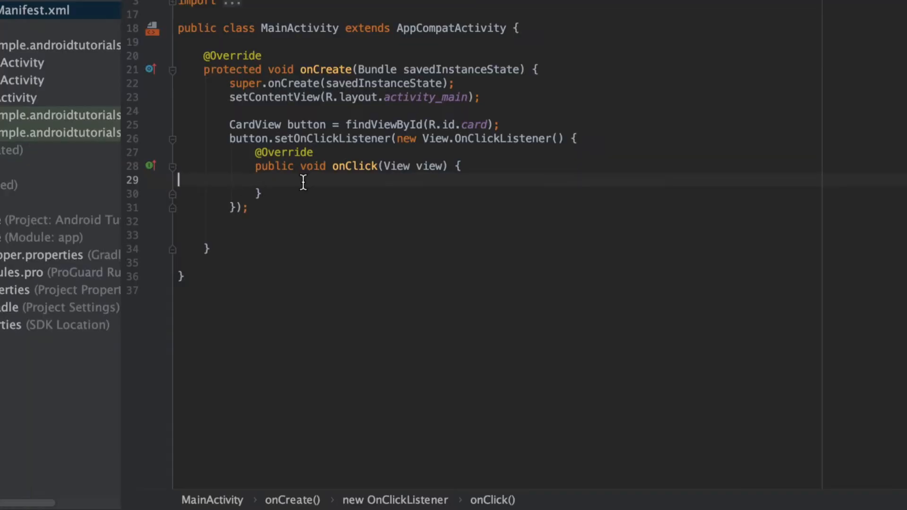
double_click(326, 69)
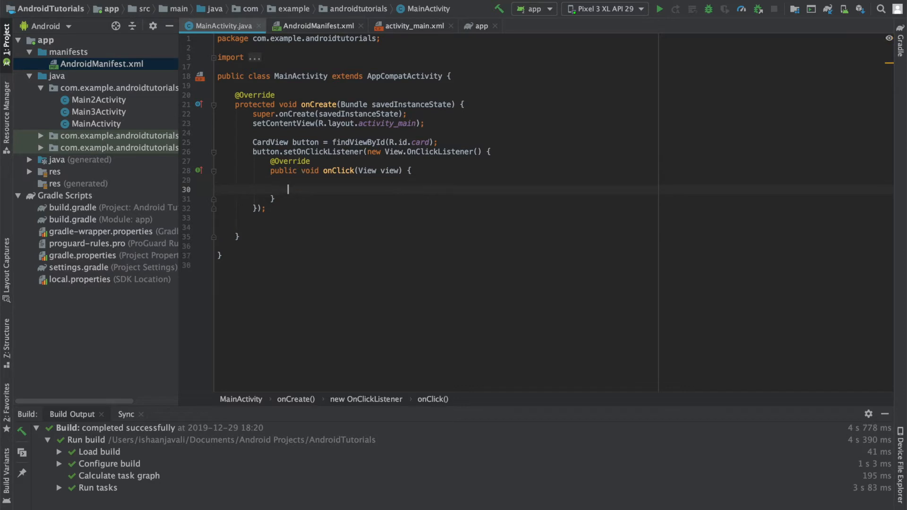
Declare Intent callIntent = new Intent(Intent.ACTION_CALL) in onClick via autocomplete.
text(Intent al)
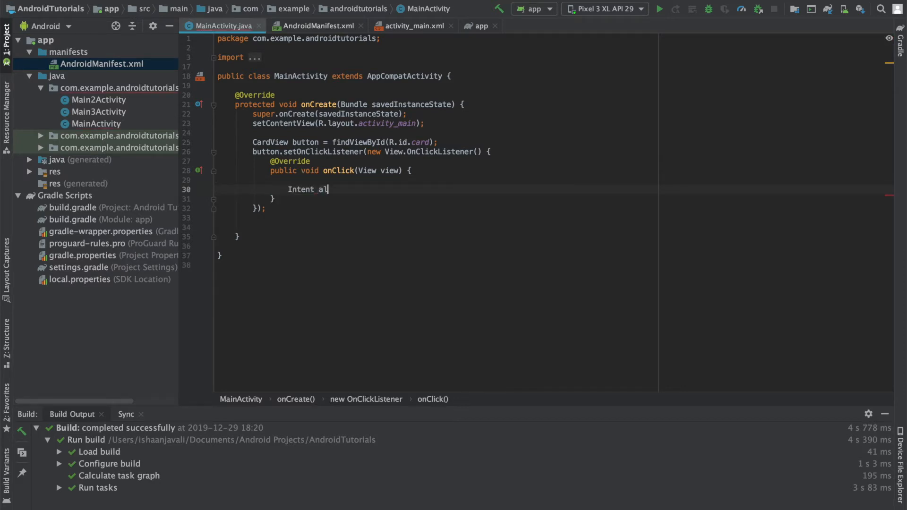
text(callIntent = new Intent)
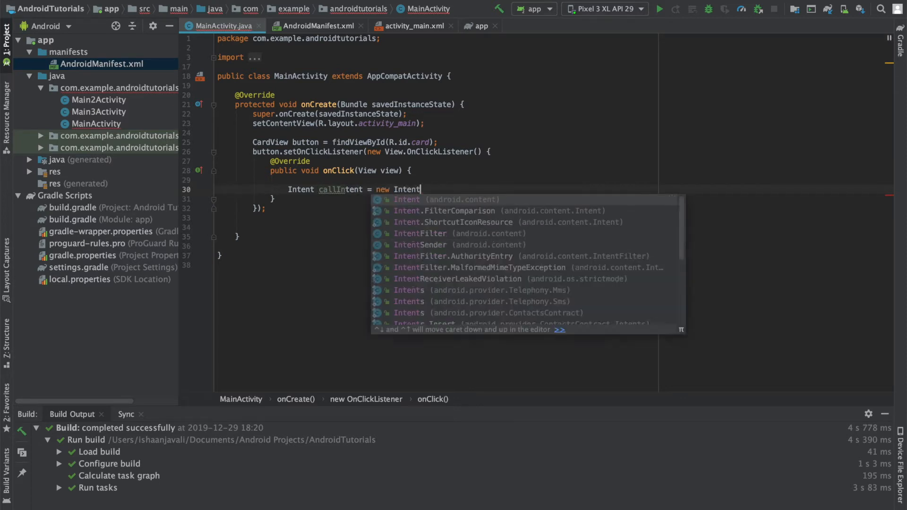
key(Enter)
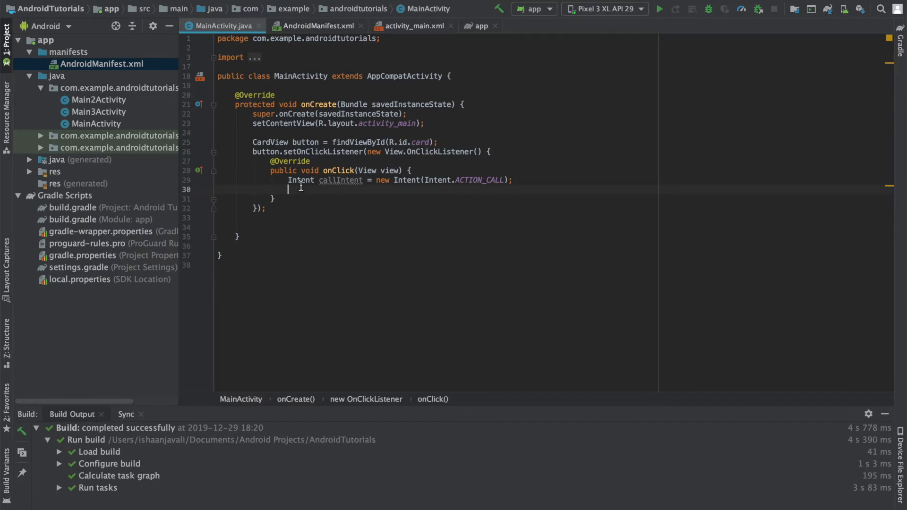
text(callIntent.setData()
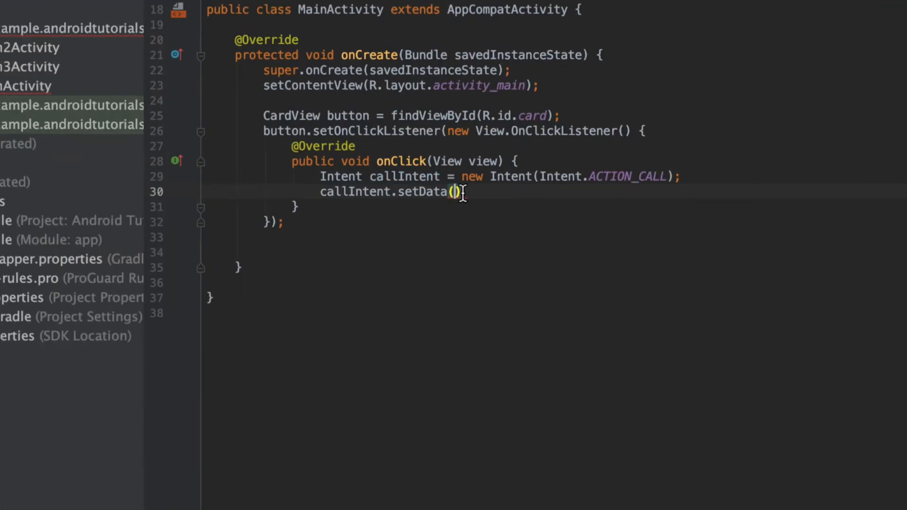
text(U)
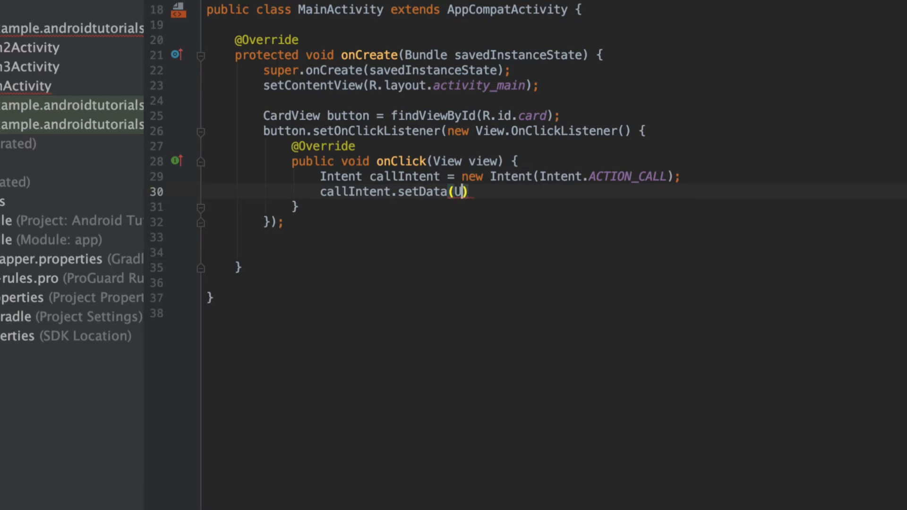
text(ri.parse())
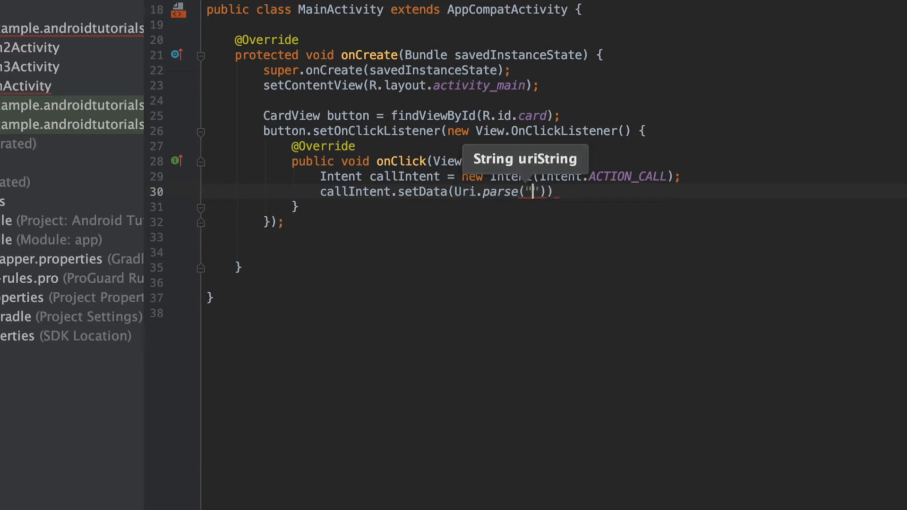
text(tel:)
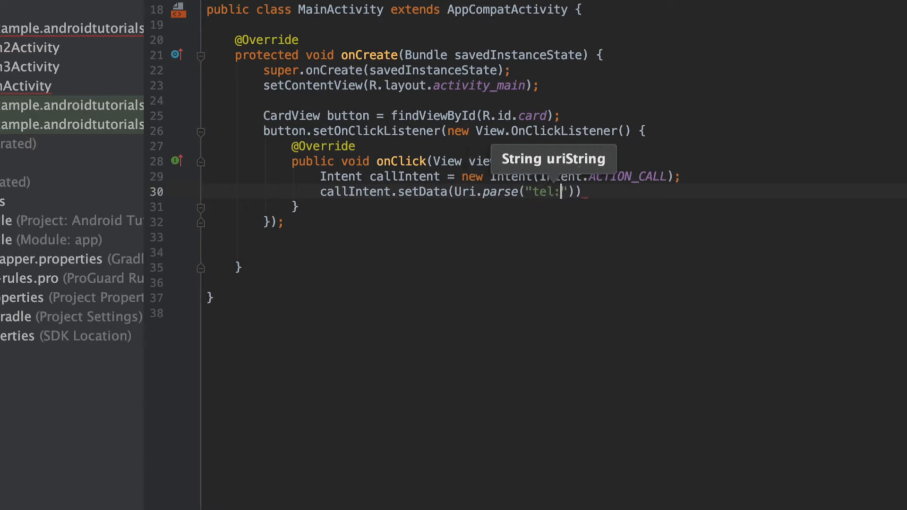
text(00000)
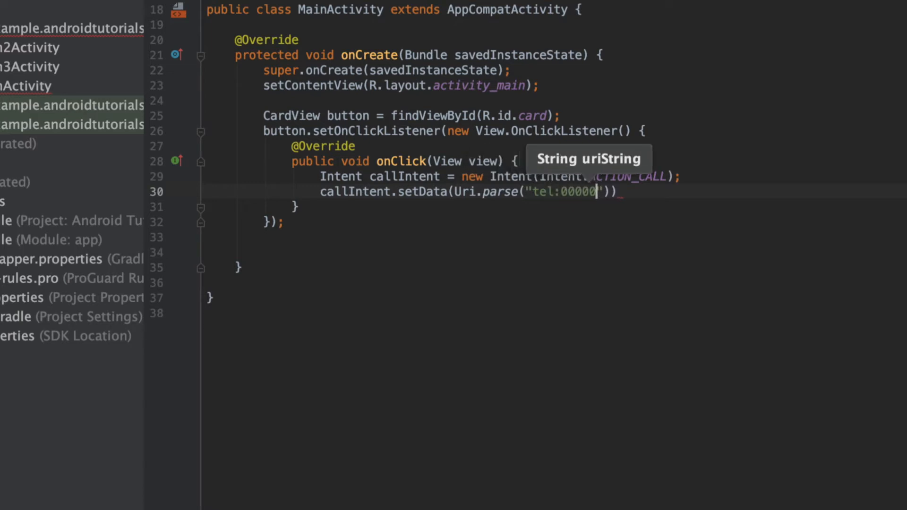
text(00000)
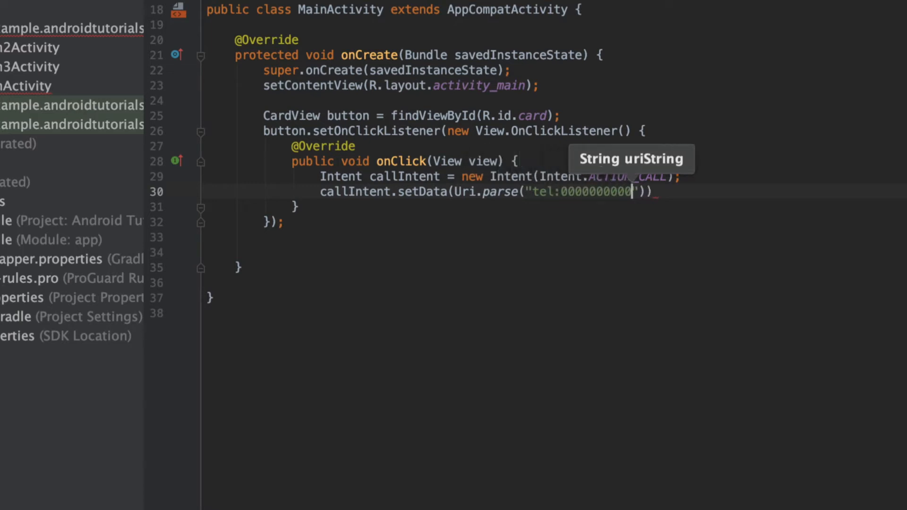
text(;)
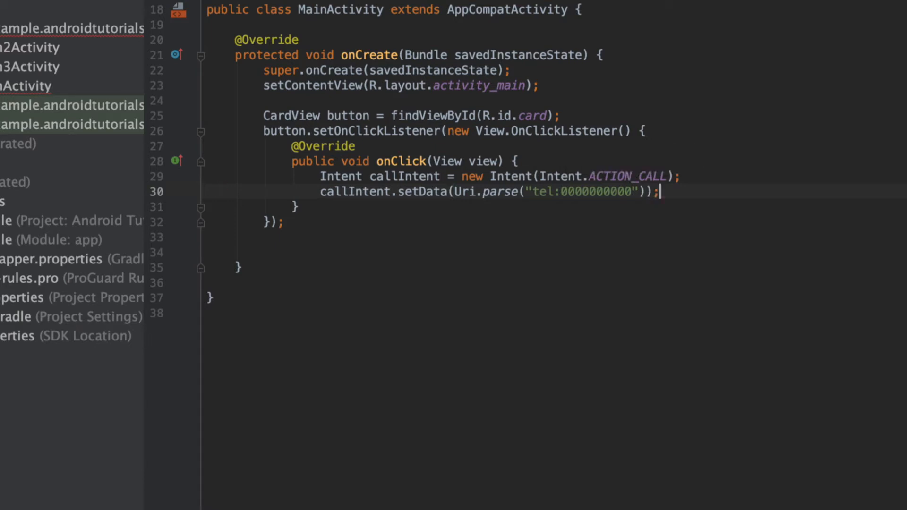
Begin an if condition calling checkSelfPermission on Manifest.permission.CALL_PHONE.
key(Enter)
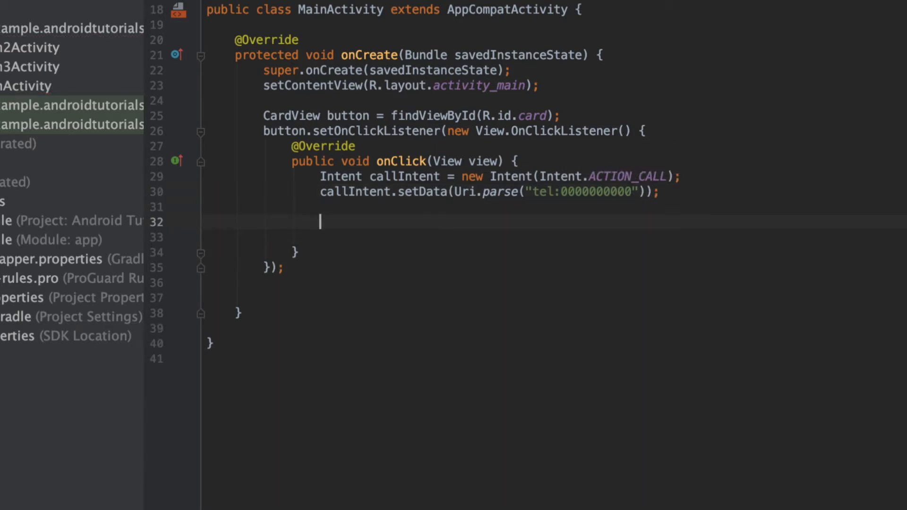
text(if()
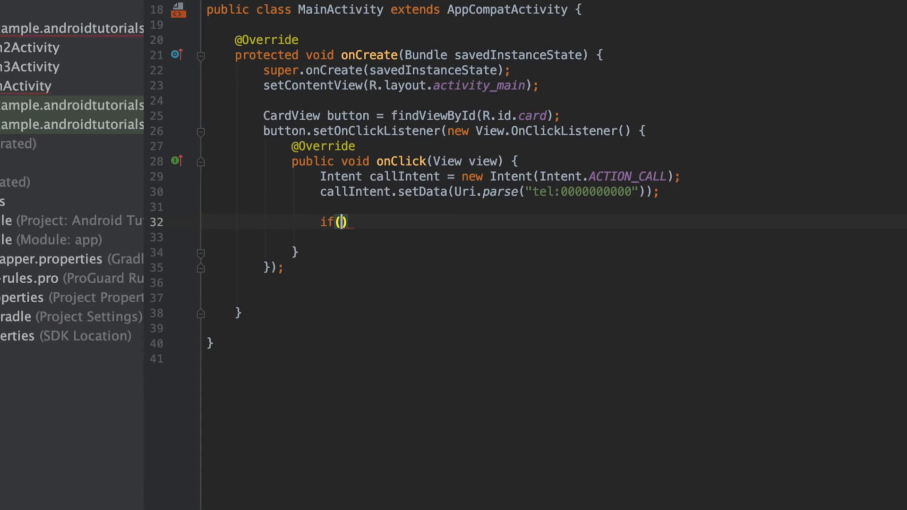
text(ActivityCompat.)
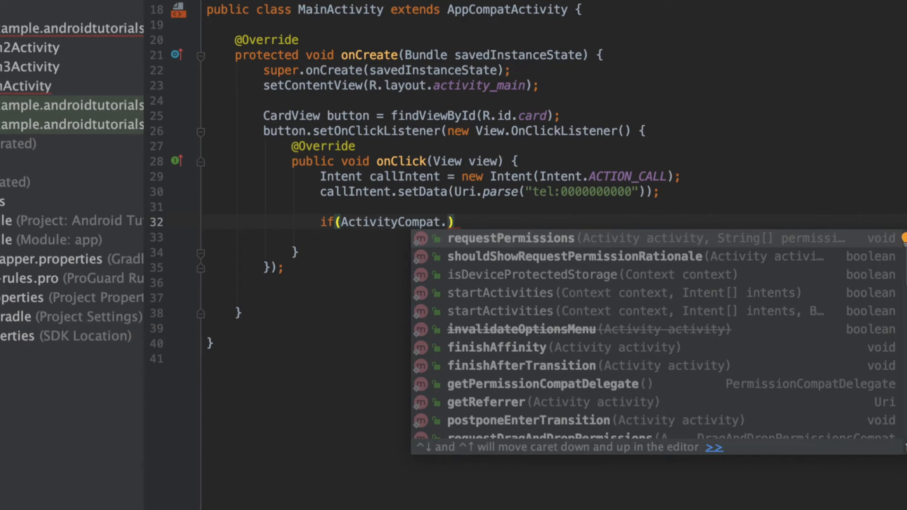
text(checkSelfPermission()
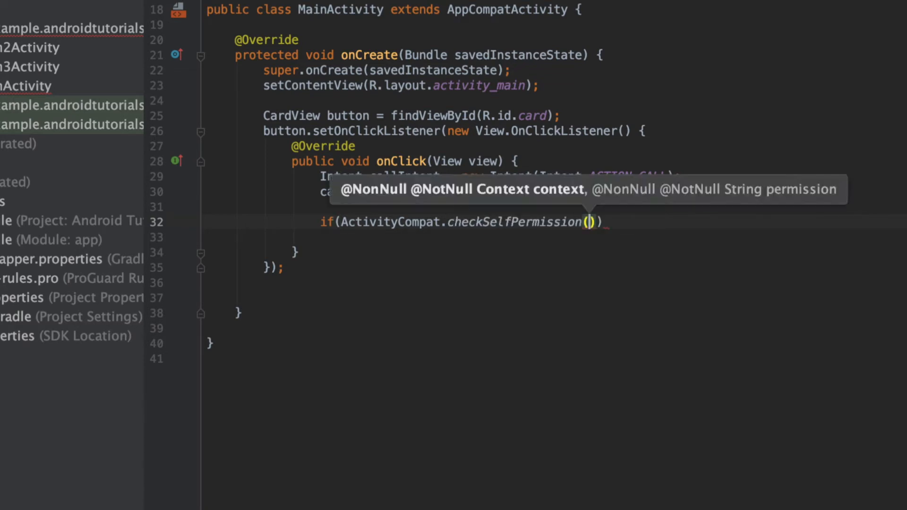
text(getApplicationContext(),)
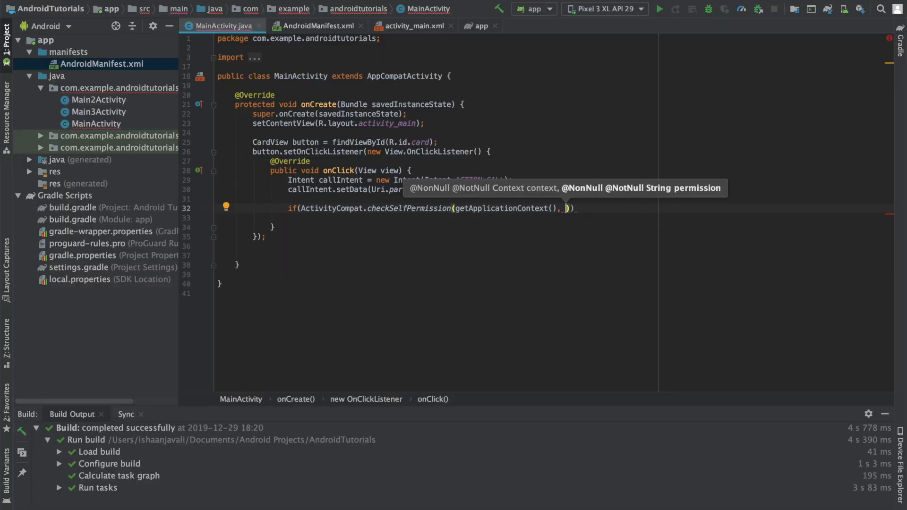
text(MAnifest.permission)
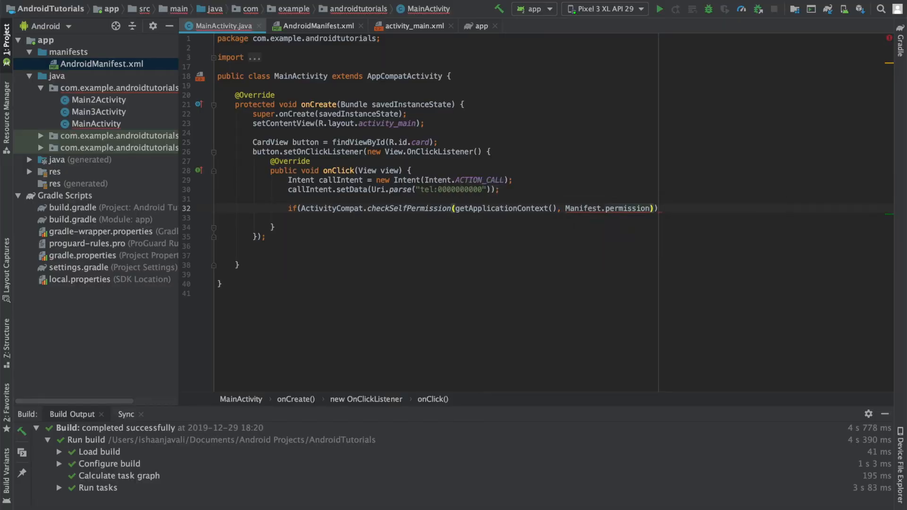
text(.CALL_PHONE)
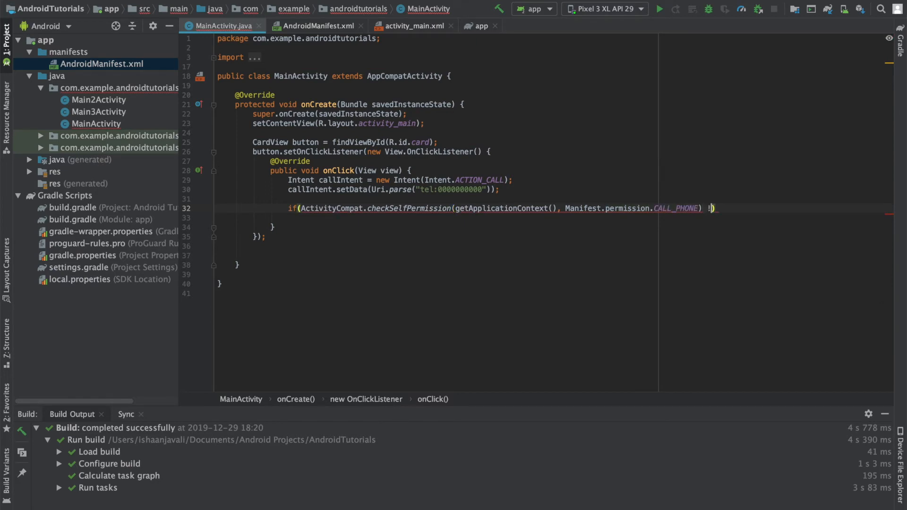
Compare the result against PackageManager.PERMISSION_GRANTED and open the if block.
text(=)
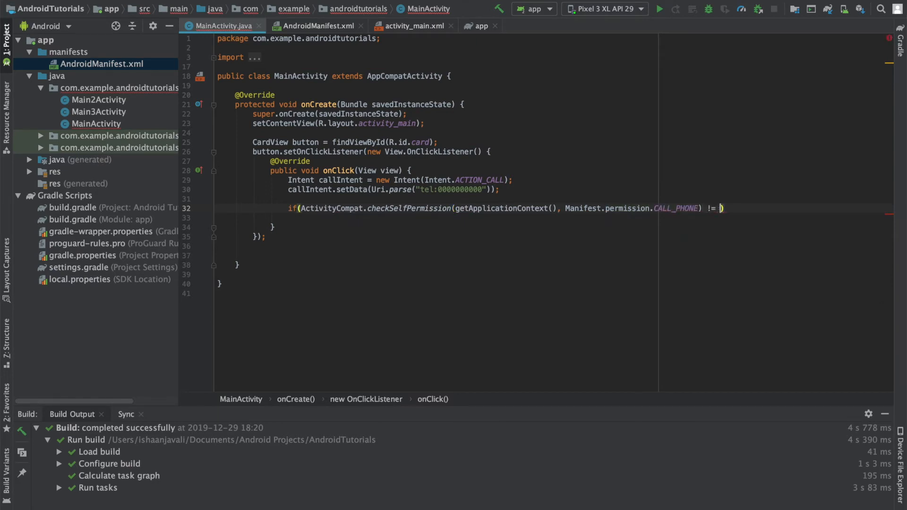
text(PackageManager.PERMISSION_GRANTED)
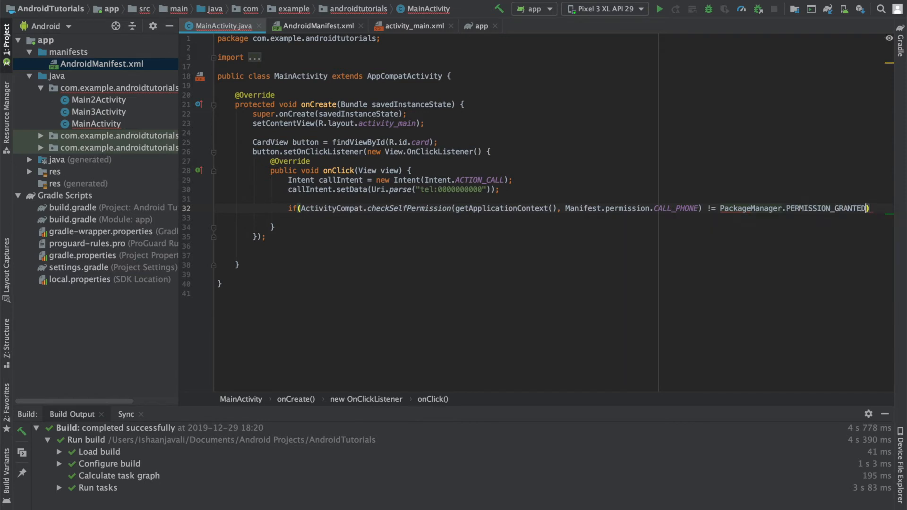
text({)
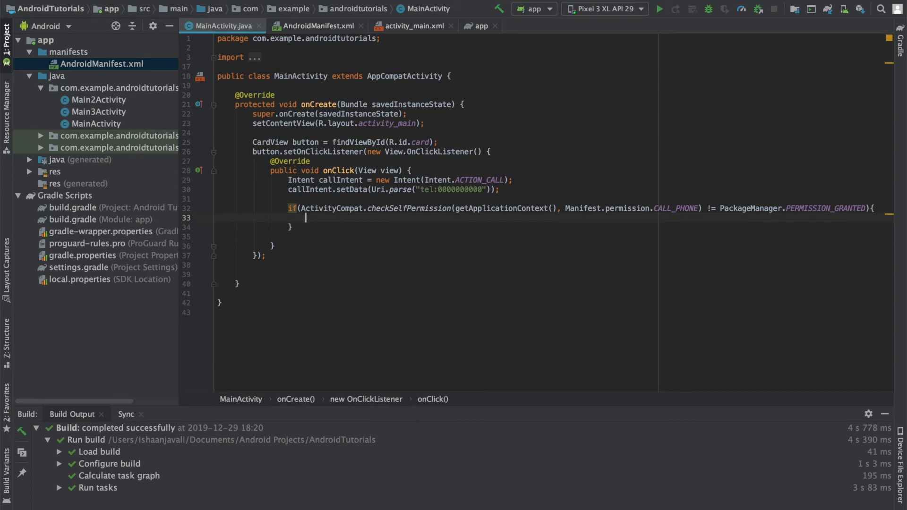
Call ActivityCompat.requestPermissions with MainActivity.this, a String array of CALL_PHONE, and code 0.
text(ActivityCompat.requestPermissions();)
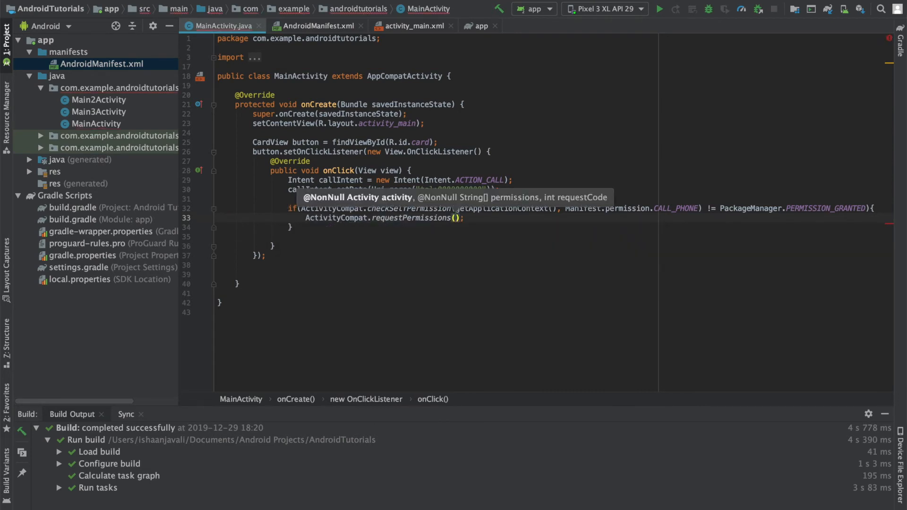
text(MainActivity.this,)
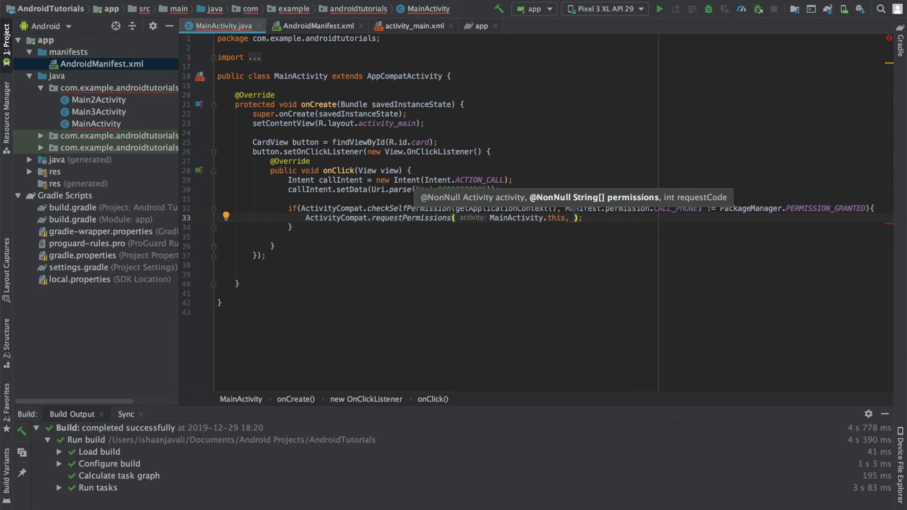
text(new String[] {Manifest.permission.CALL_PHONE}, 0)
click(436, 227)
text(else)
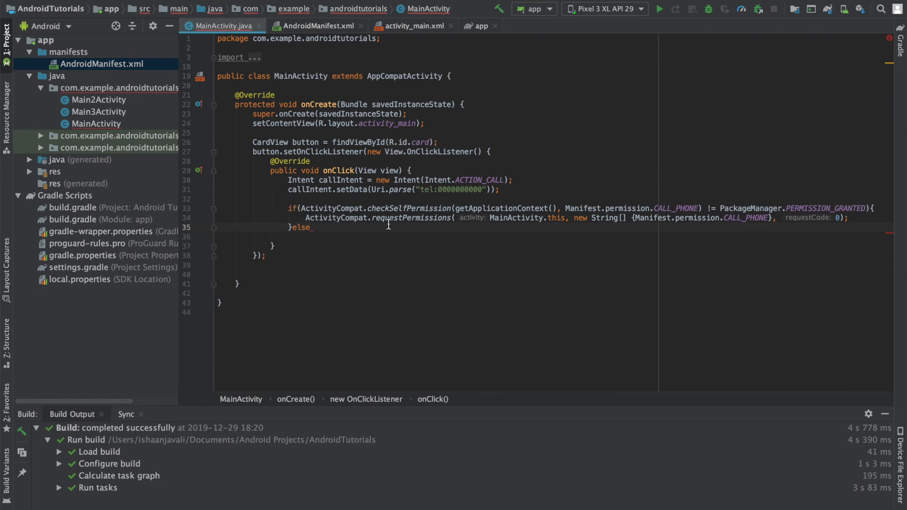
Write startActivity(callIntent) inside the else block using code completion.
text({)
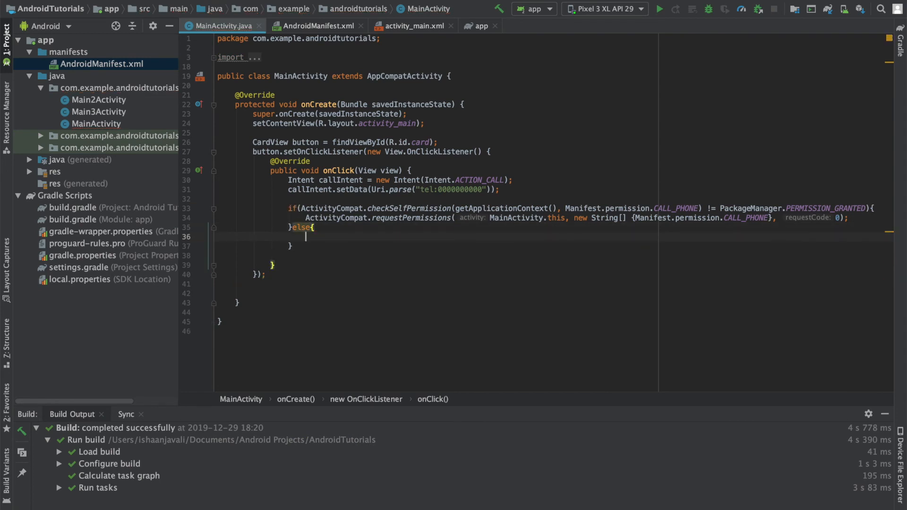
text(s)
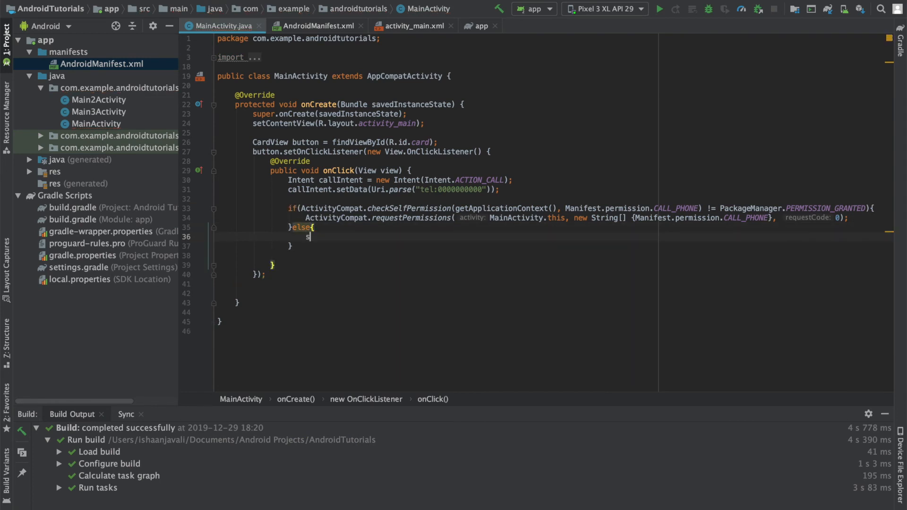
text(tartAct)
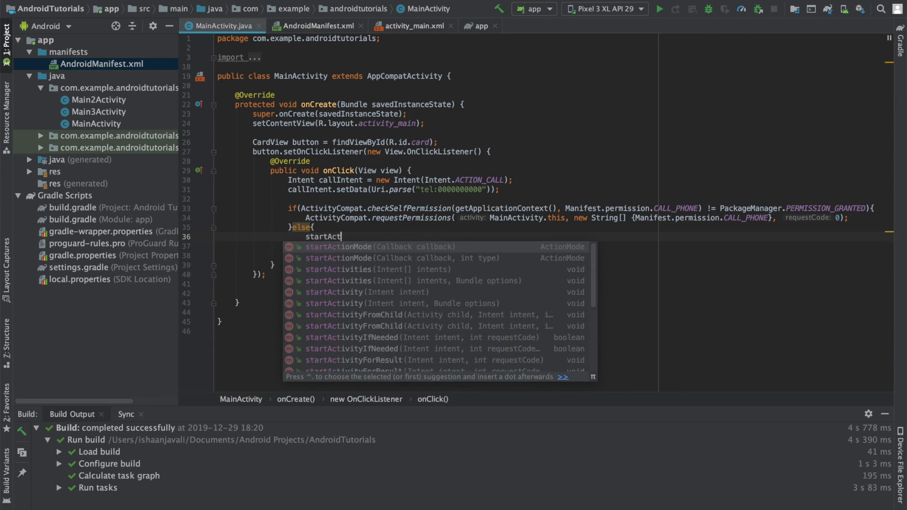
text(iv)
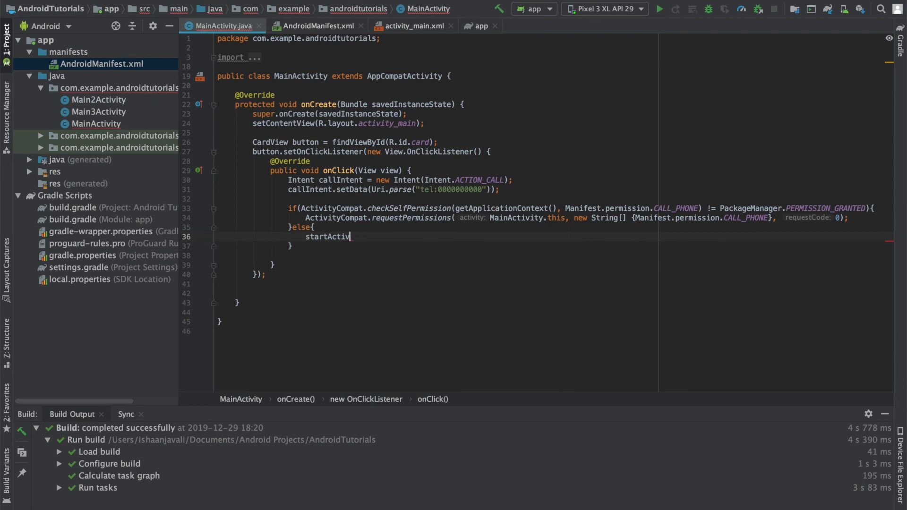
text(iti)
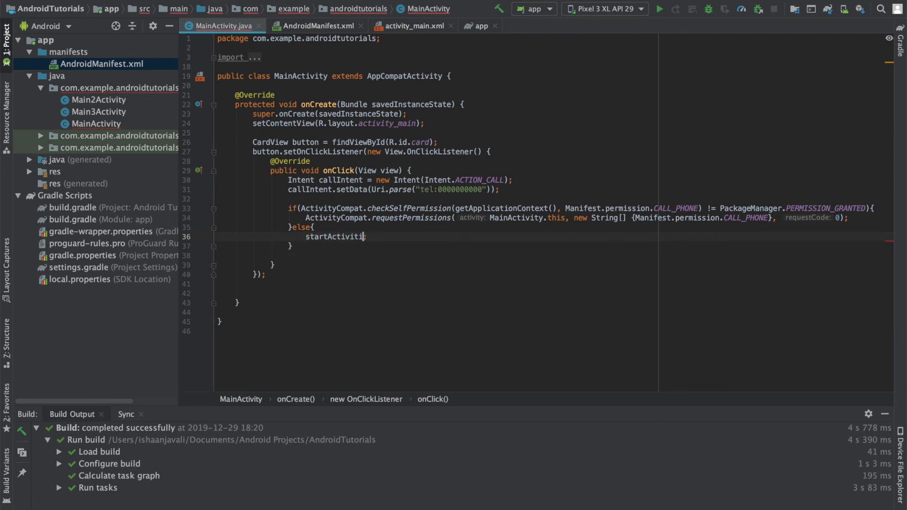
text(y())
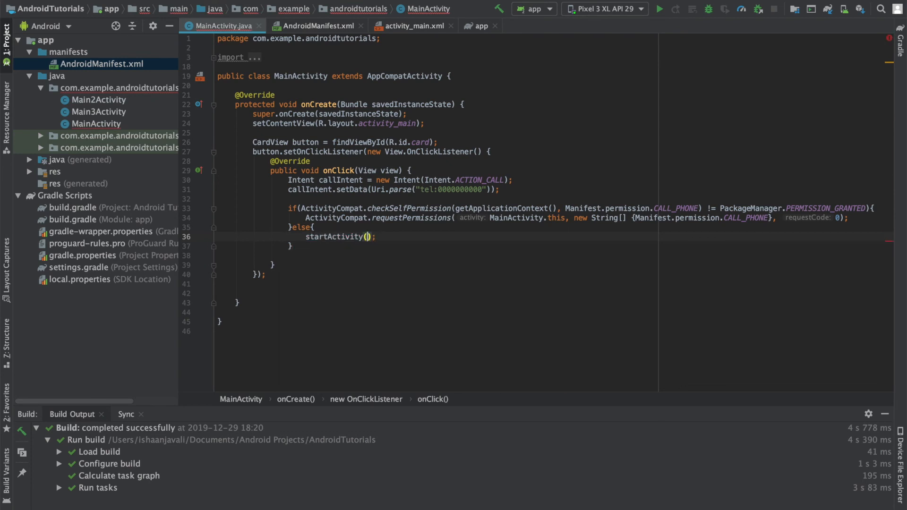
text(callIntent)
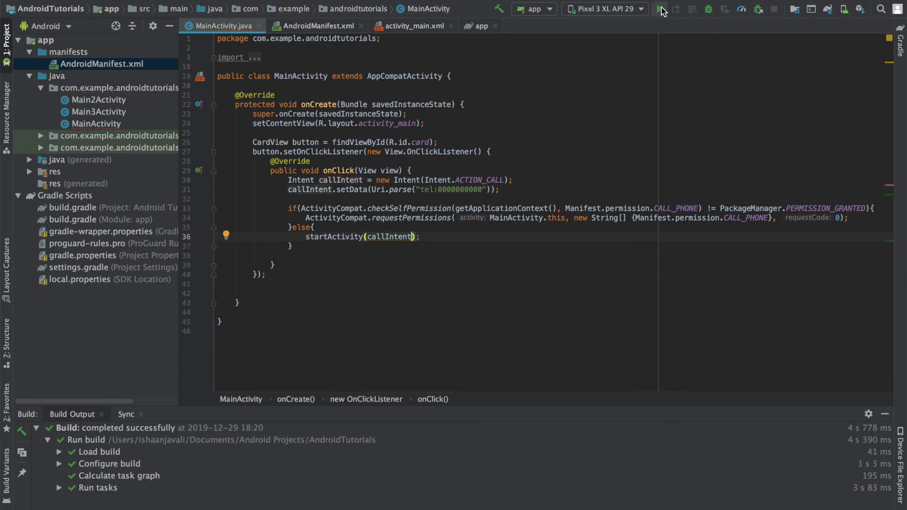
Launch Android Tutorials on the emulator and tap the card to raise the phone-call permission prompt.
click(661, 8)
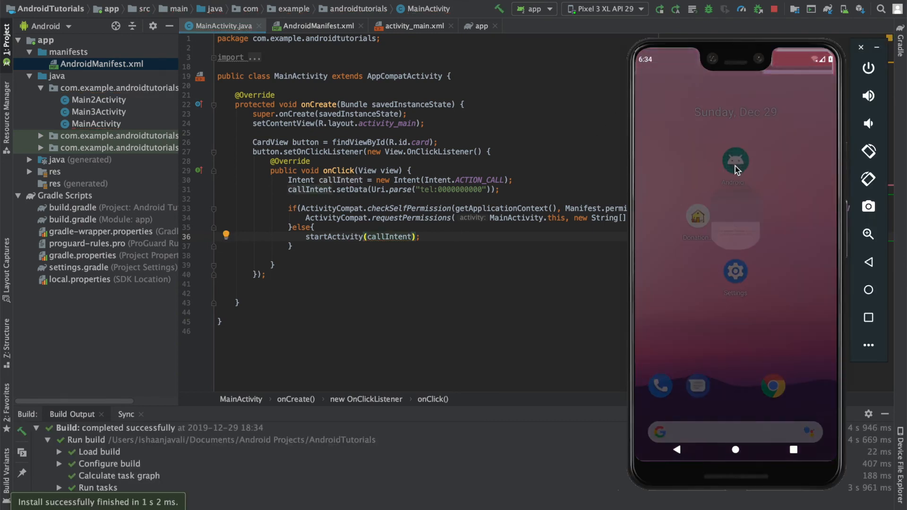
click(735, 161)
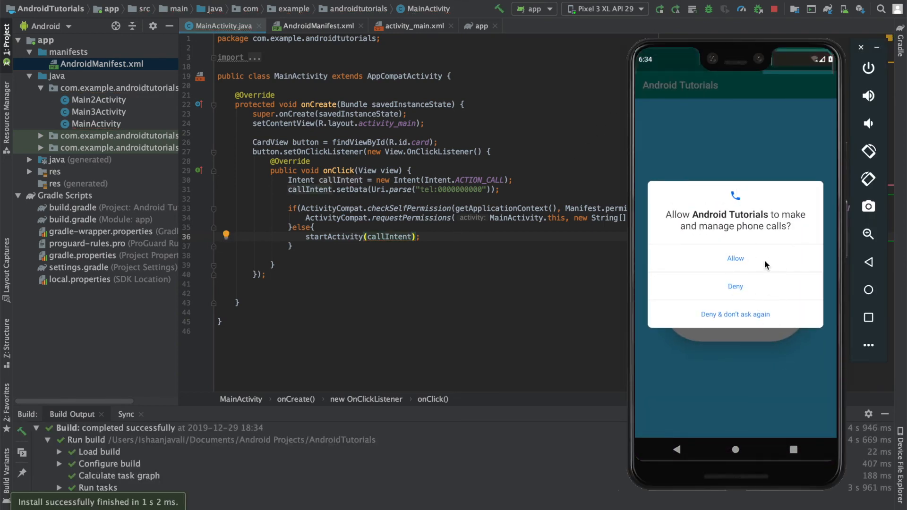
mouse_move(761, 299)
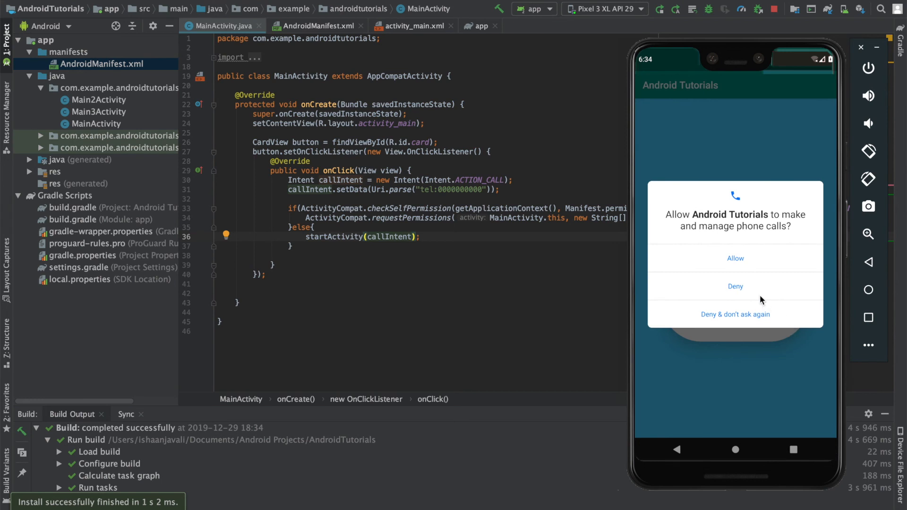